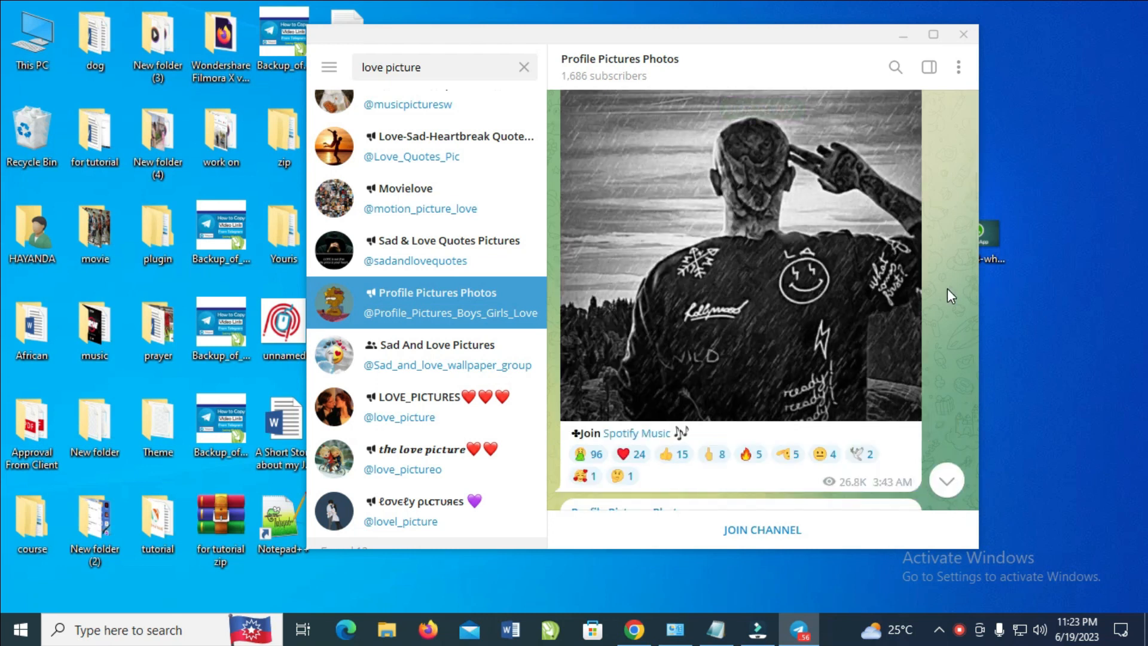
pyautogui.moveTo(741, 294)
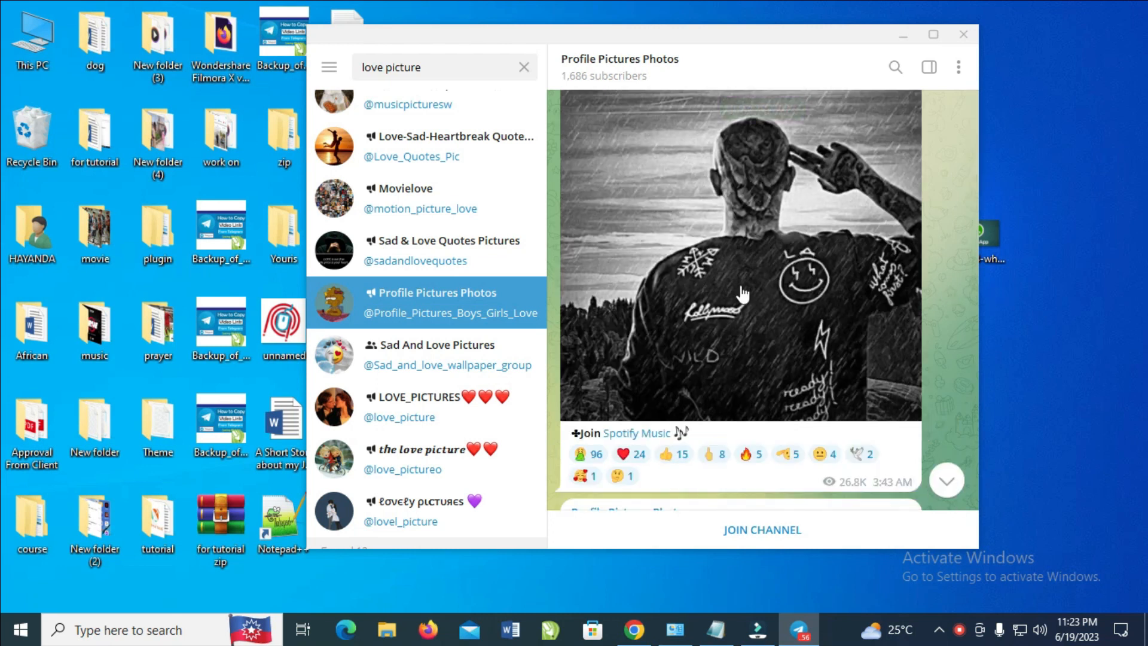
pyautogui.moveTo(845, 262)
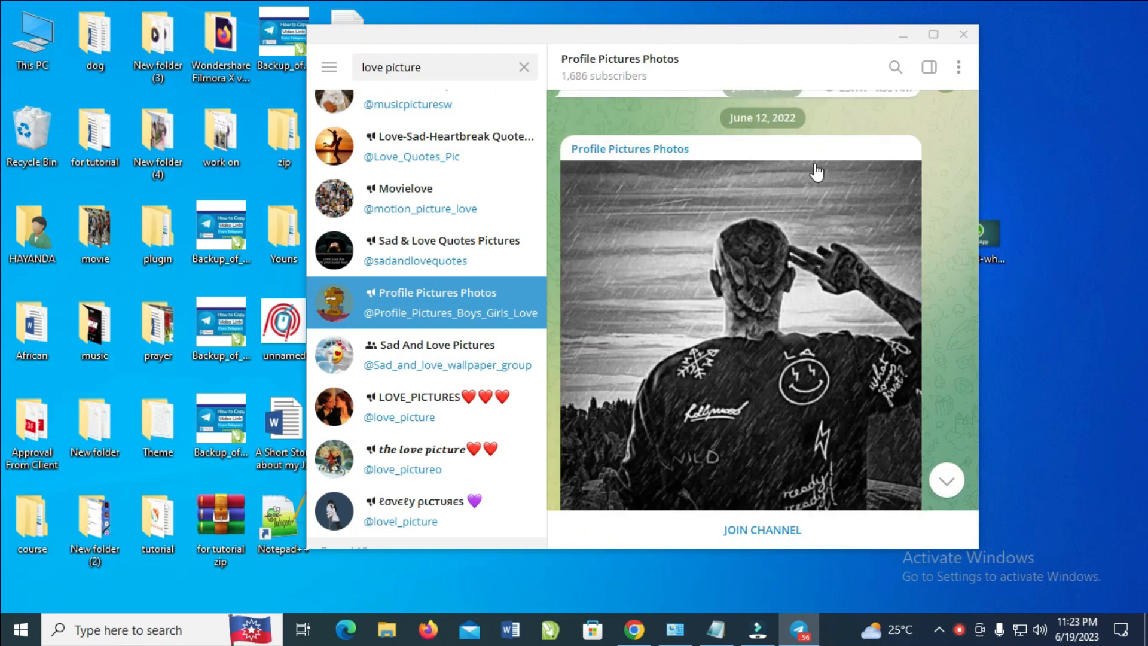
# Step: Save the channel's black-and-white photo to the Desktop as a JPEG via Save As
pyautogui.click(739, 330)
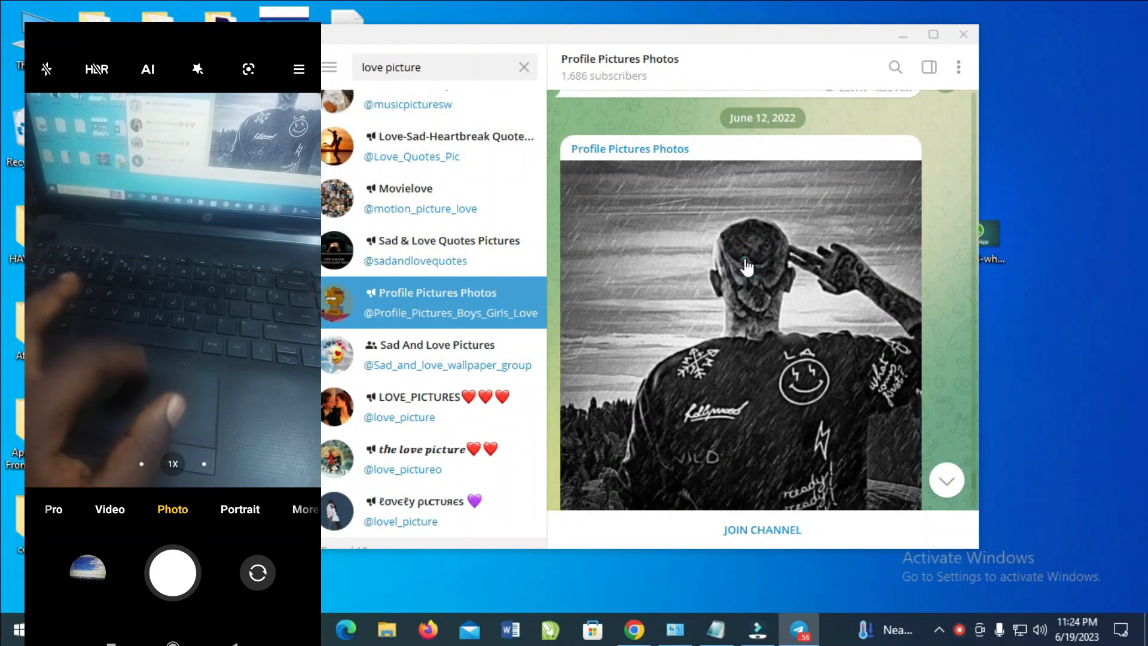
pyautogui.click(745, 266)
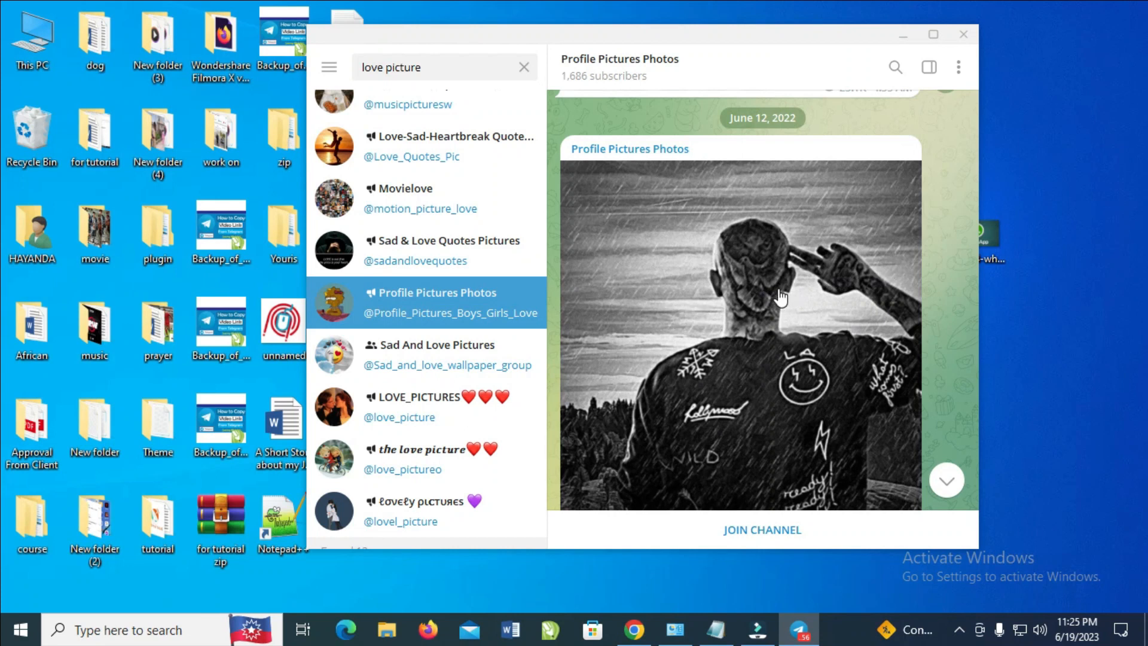
pyautogui.scroll(-3)
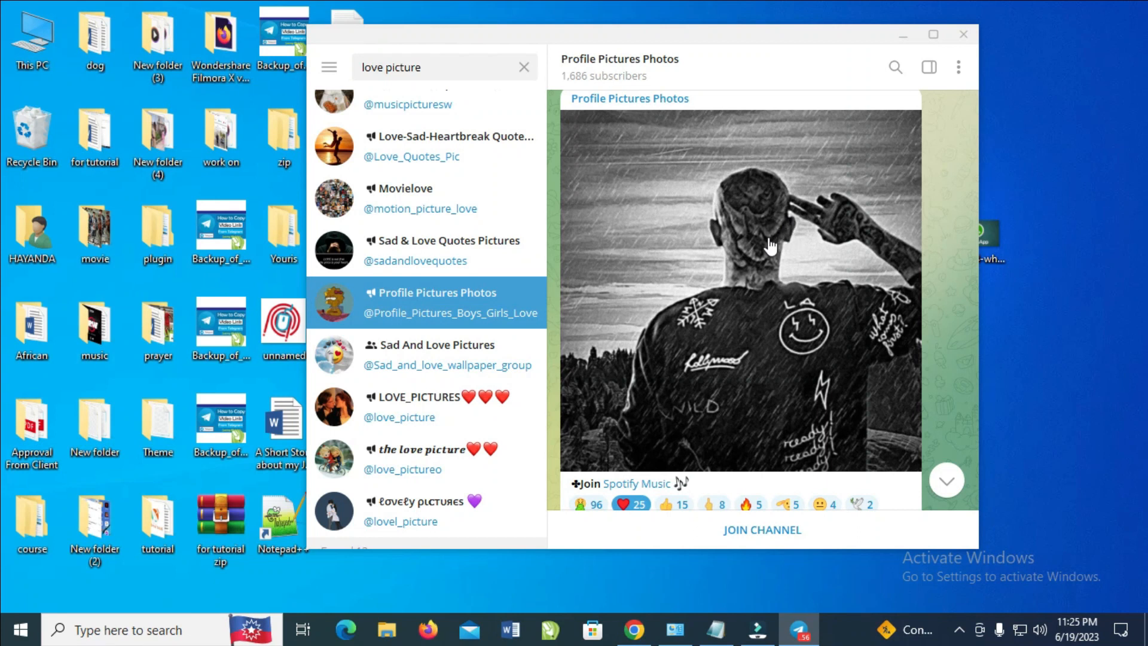
pyautogui.moveTo(654, 271)
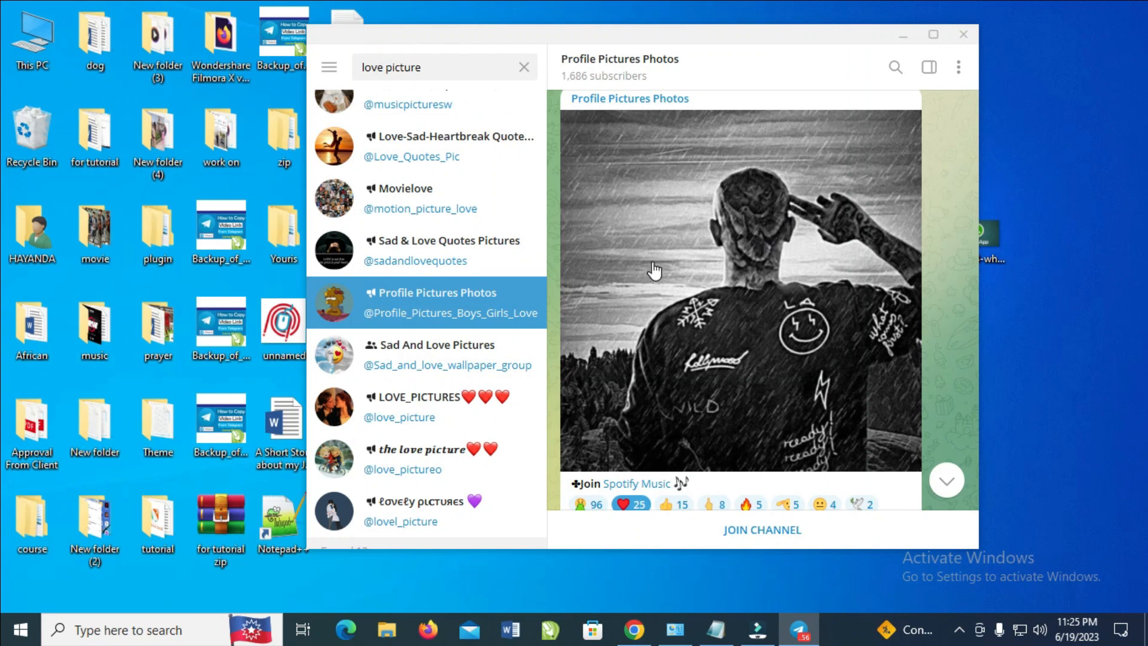
pyautogui.rightClick(654, 272)
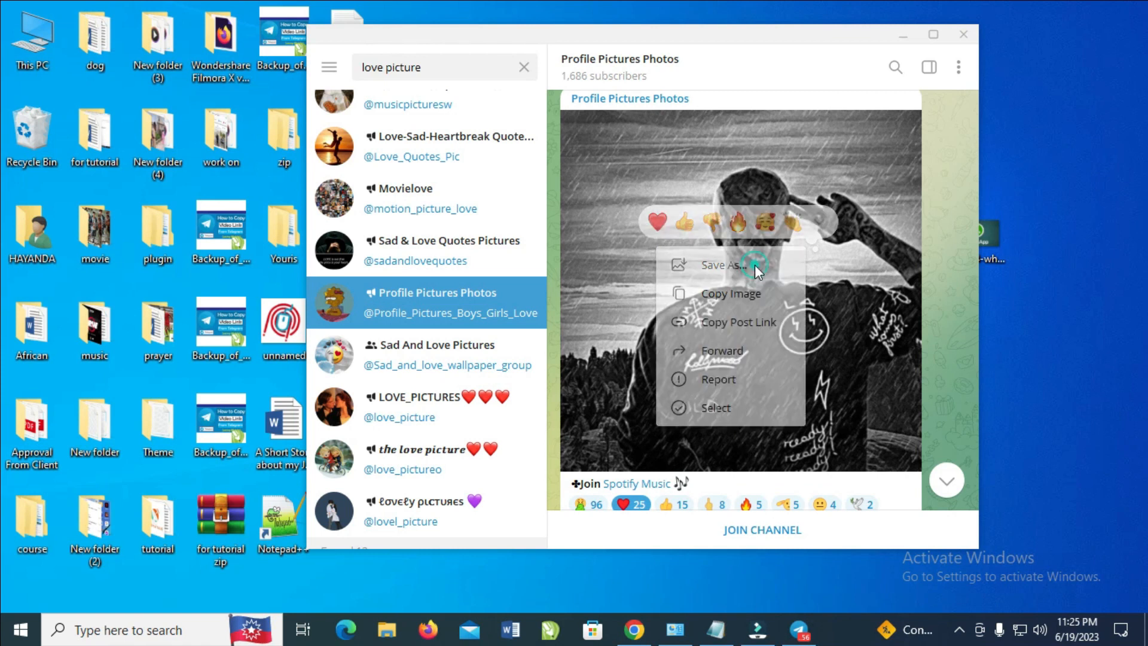
pyautogui.click(722, 266)
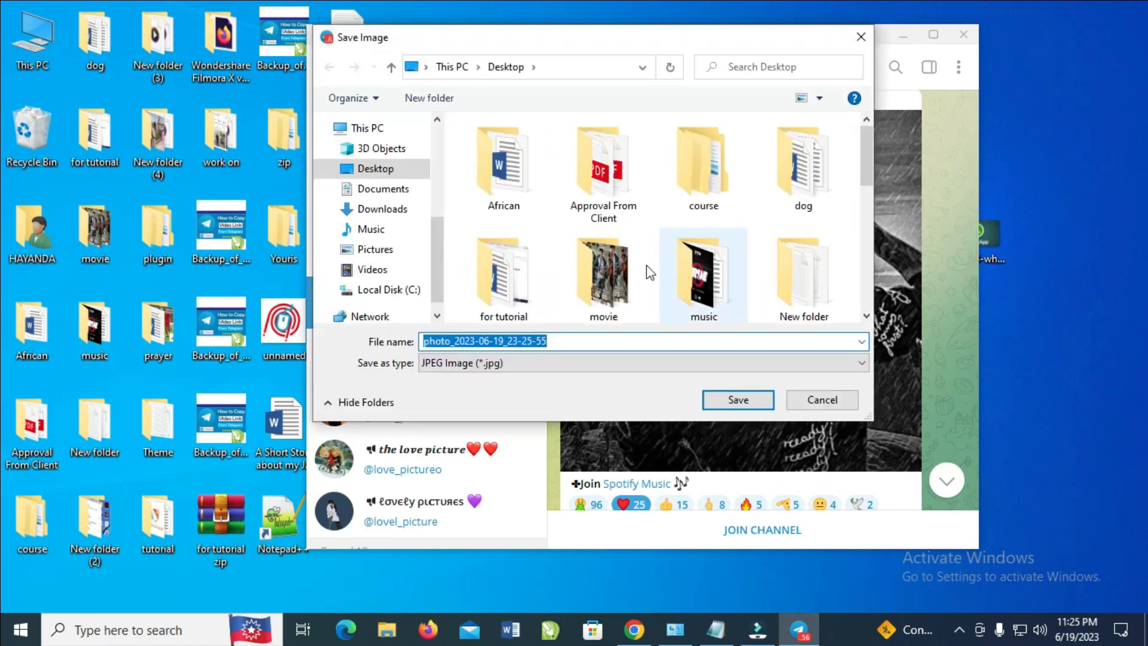
pyautogui.click(374, 168)
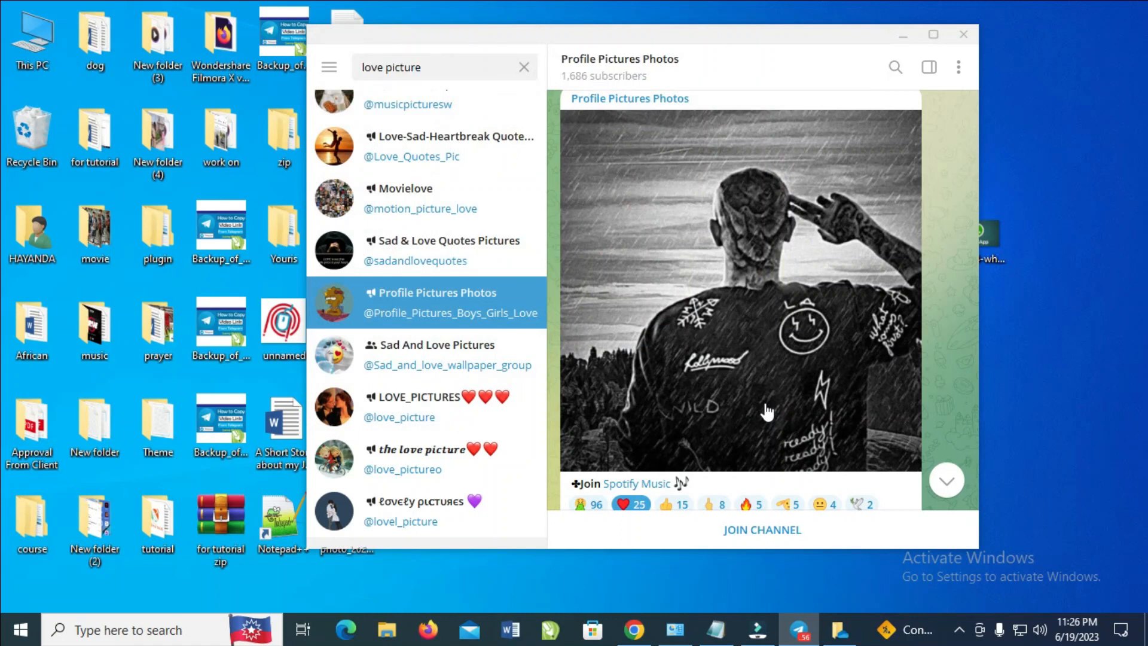
pyautogui.moveTo(886, 65)
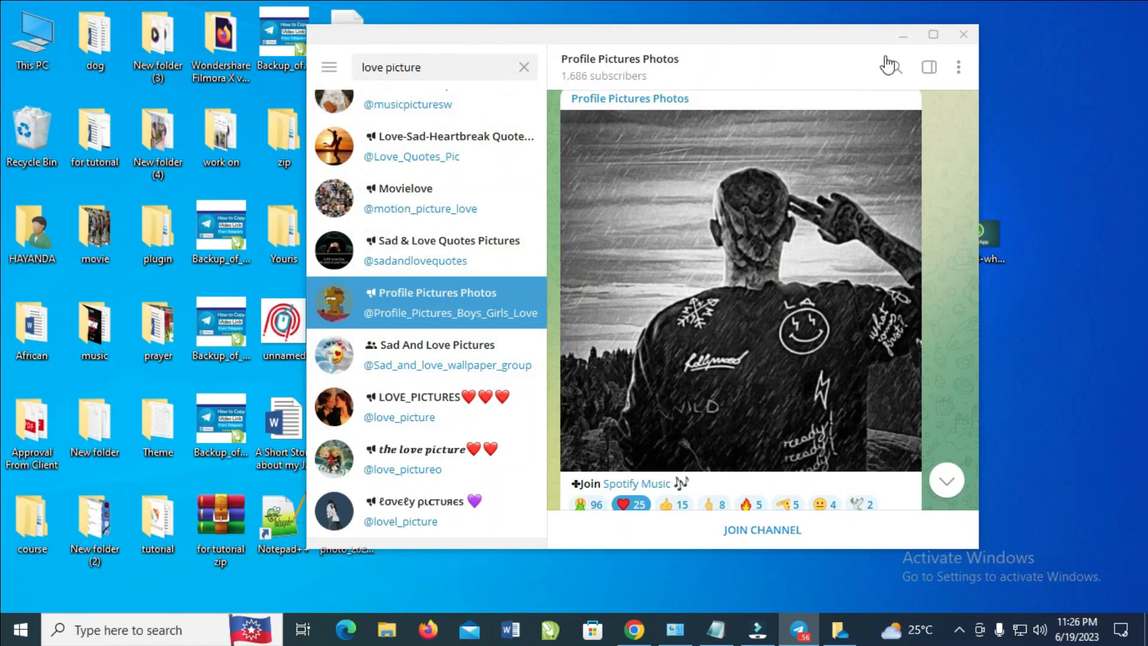
# Step: Minimize Telegram and open photo_2023-06-19_23-25-55.jpg from the desktop in Photos
pyautogui.click(961, 33)
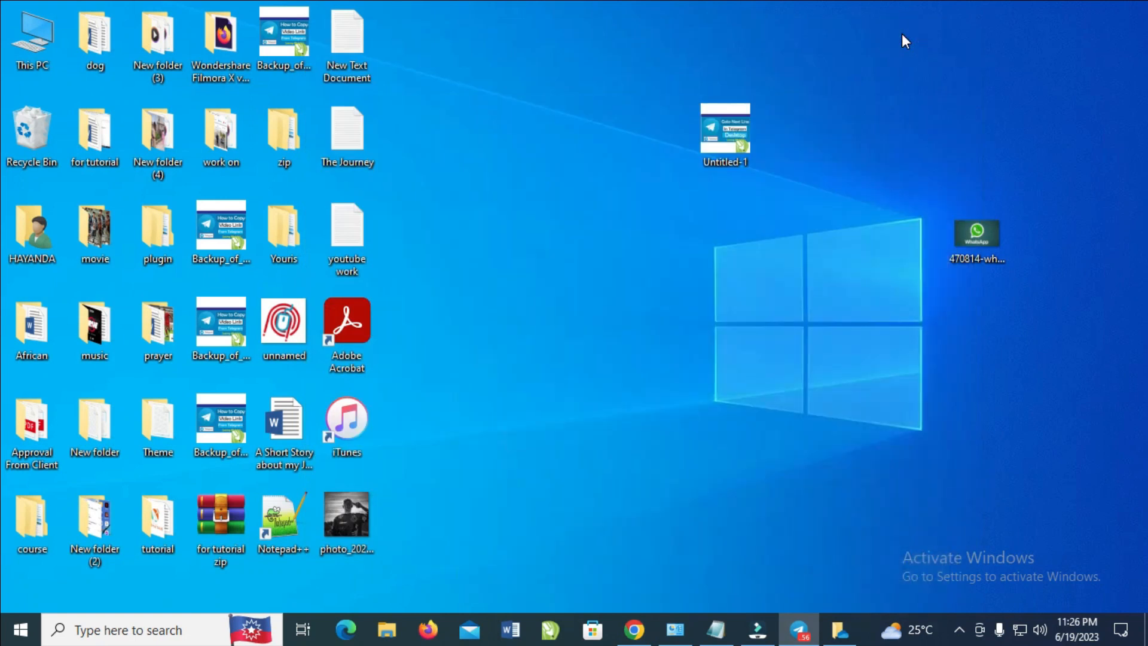
pyautogui.click(347, 507)
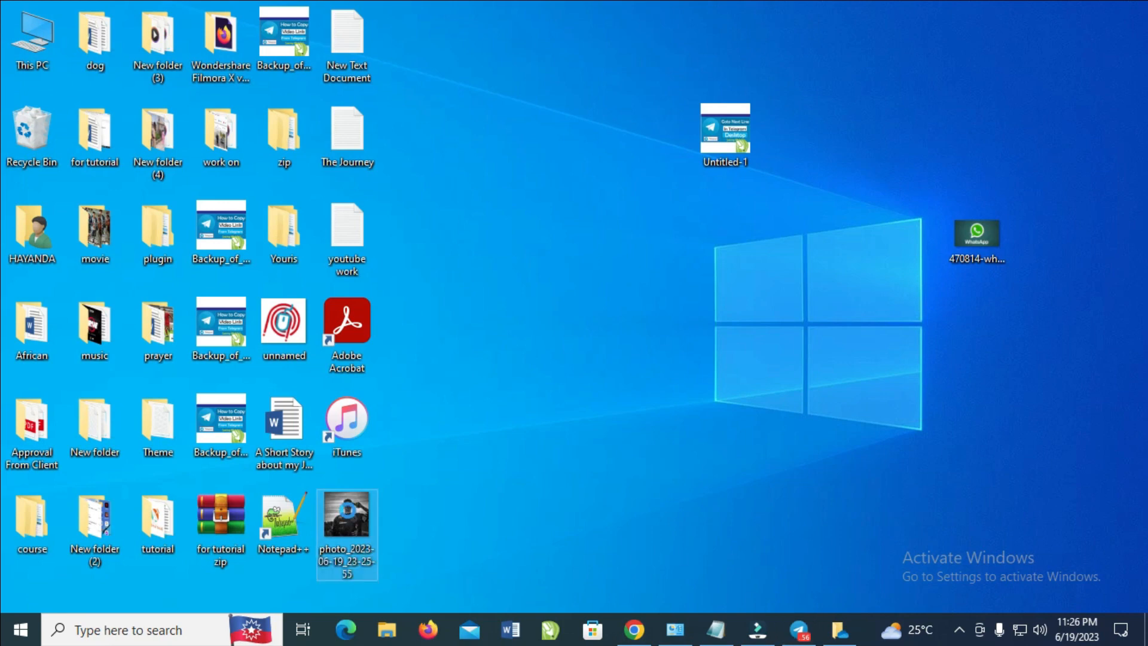
pyautogui.doubleClick(347, 516)
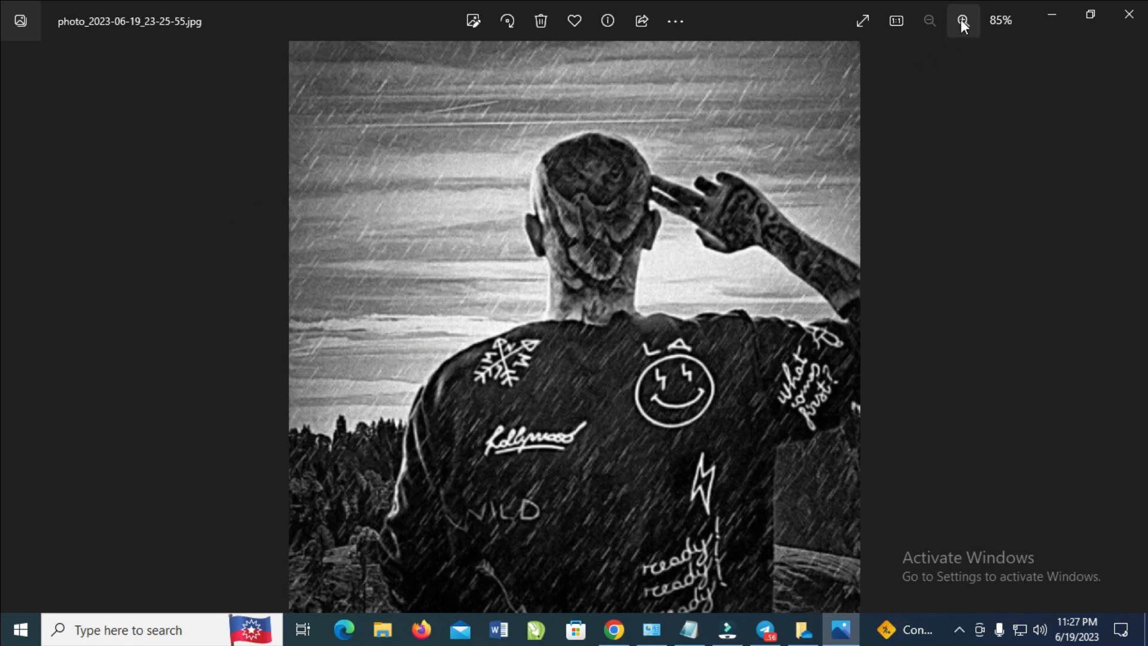
# Step: Zoom in two steps on the photo, then zoom out two steps to the fitted view
pyautogui.click(963, 21)
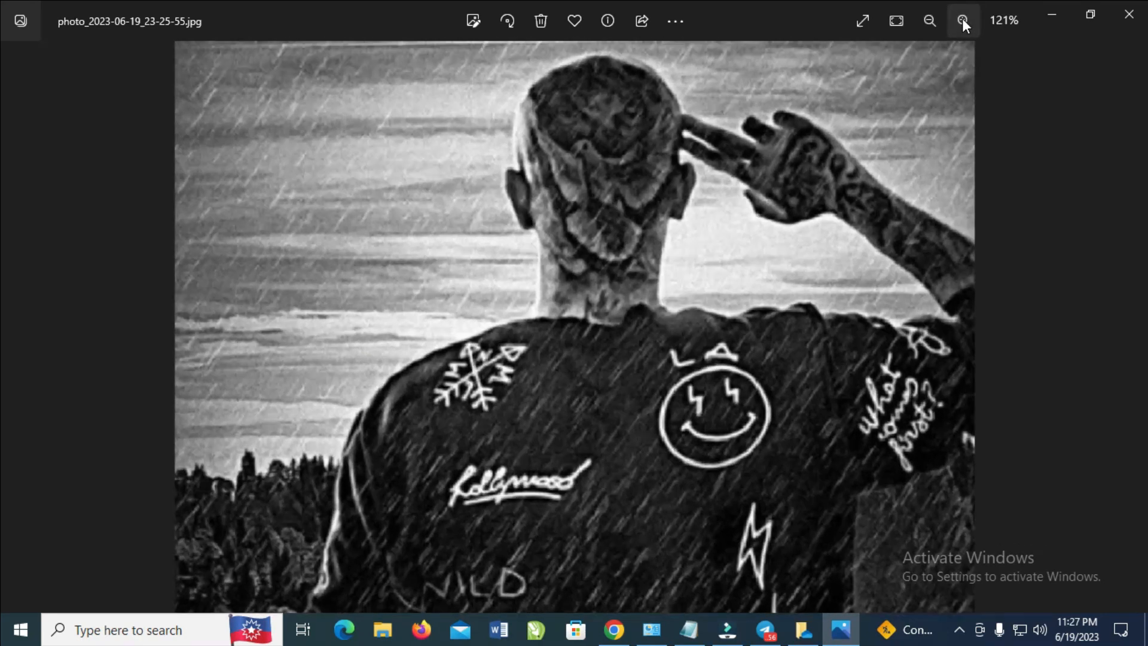
pyautogui.click(964, 21)
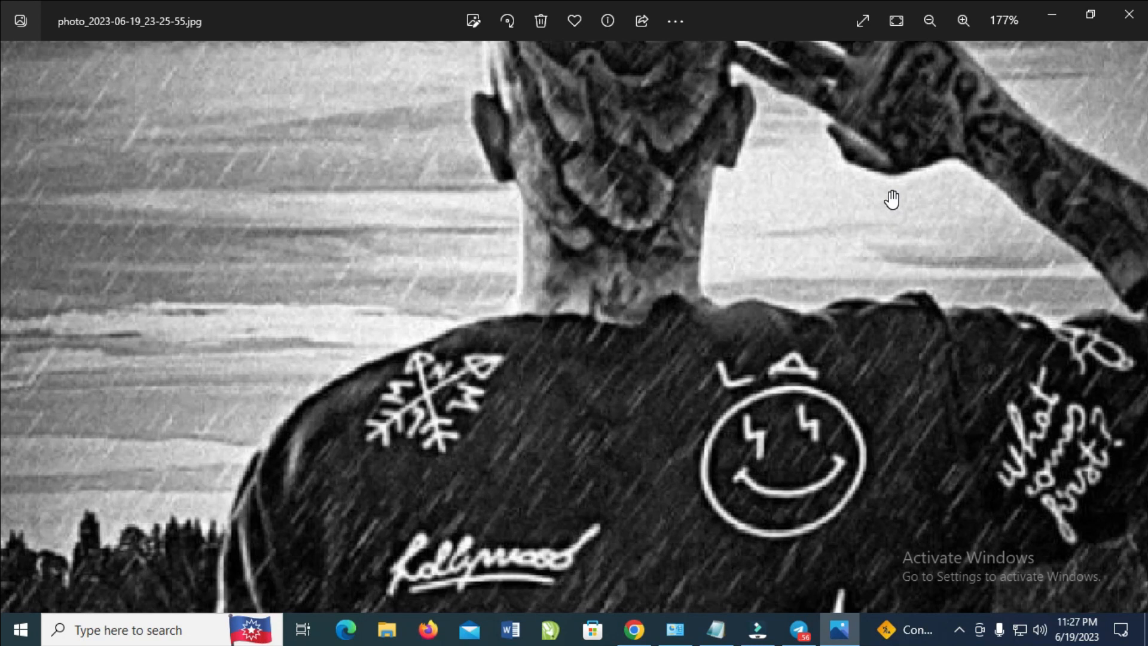
pyautogui.click(929, 20)
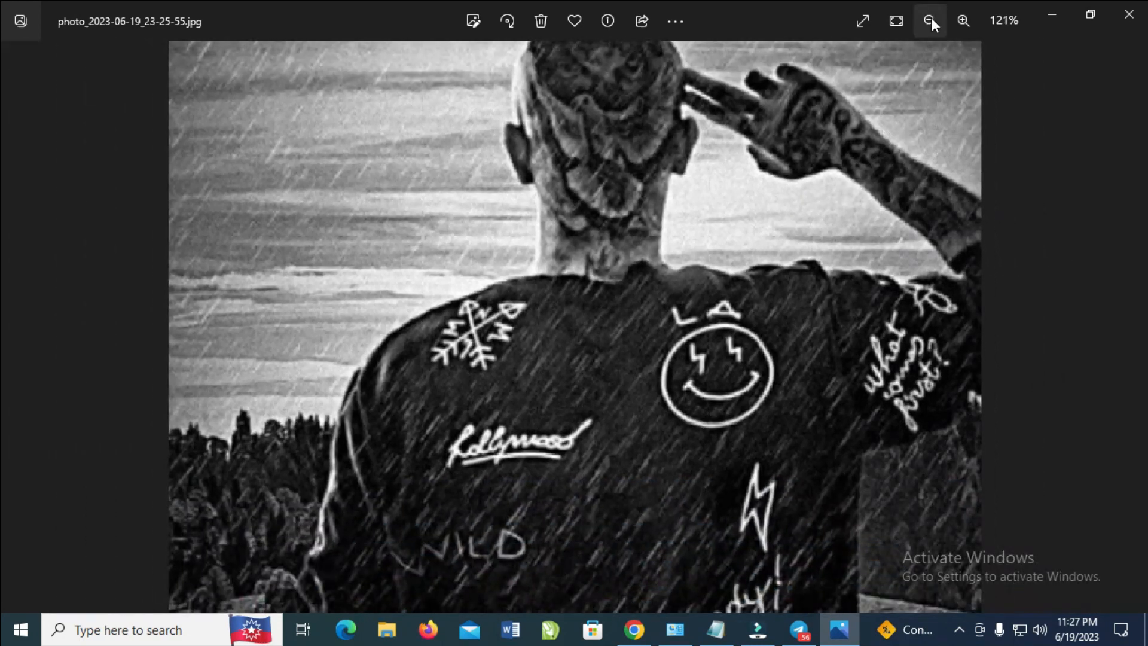
pyautogui.click(931, 21)
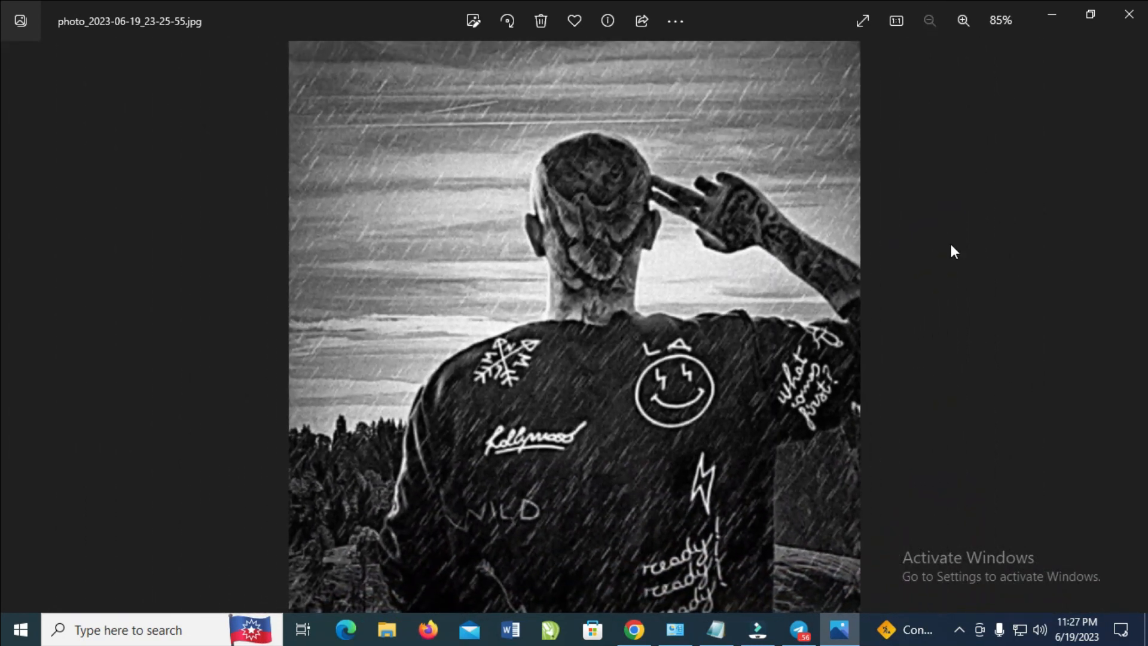